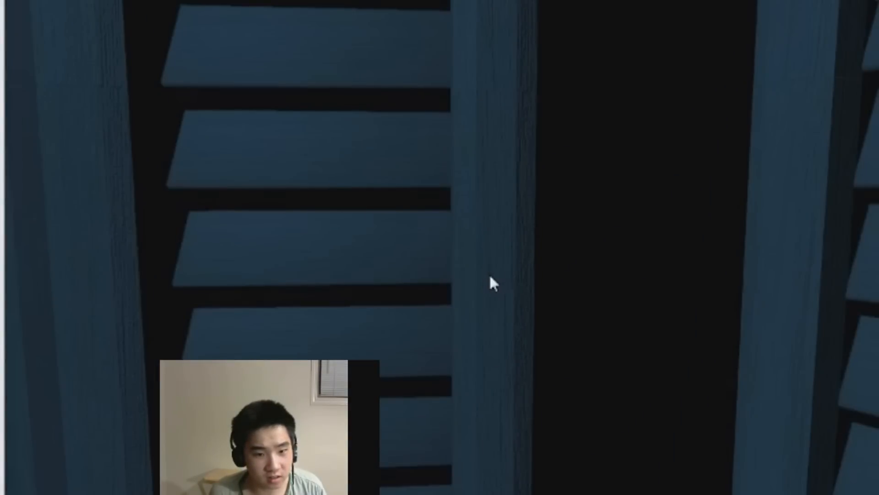
pyautogui.moveTo(510, 434)
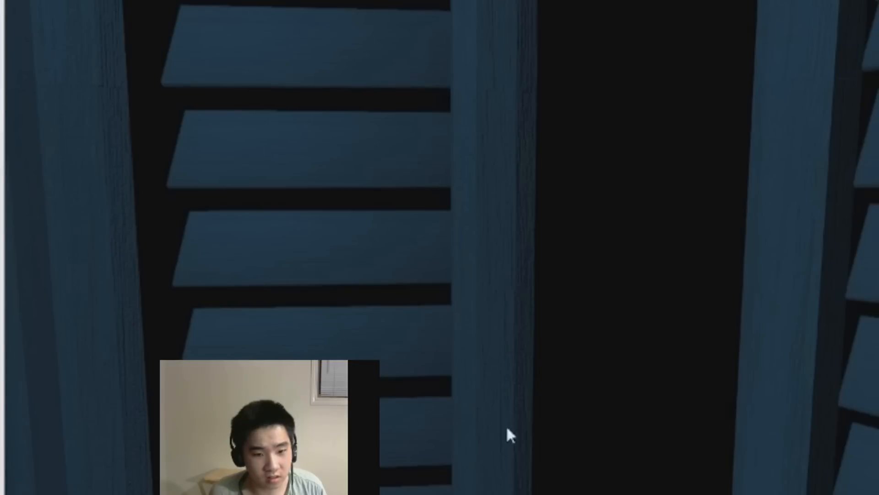
pyautogui.moveTo(608, 477)
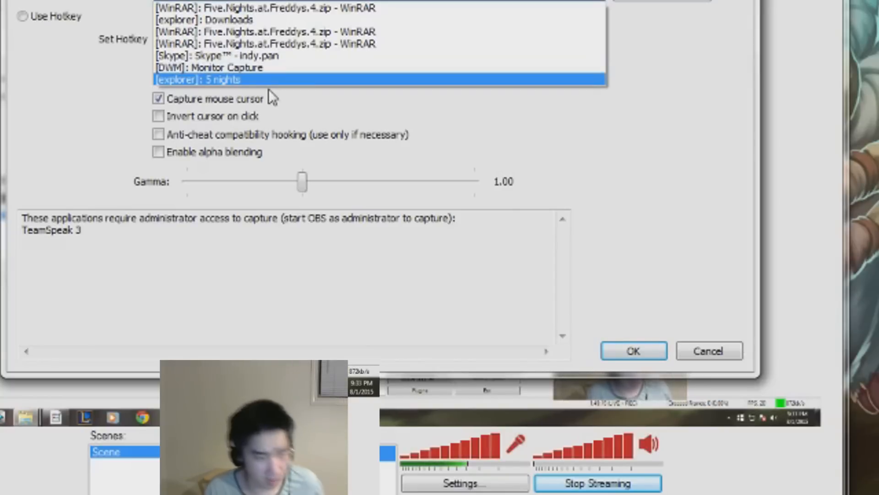
# - Return focus to the game window so the bedroom scene fills the capture full-screen
pyautogui.click(264, 31)
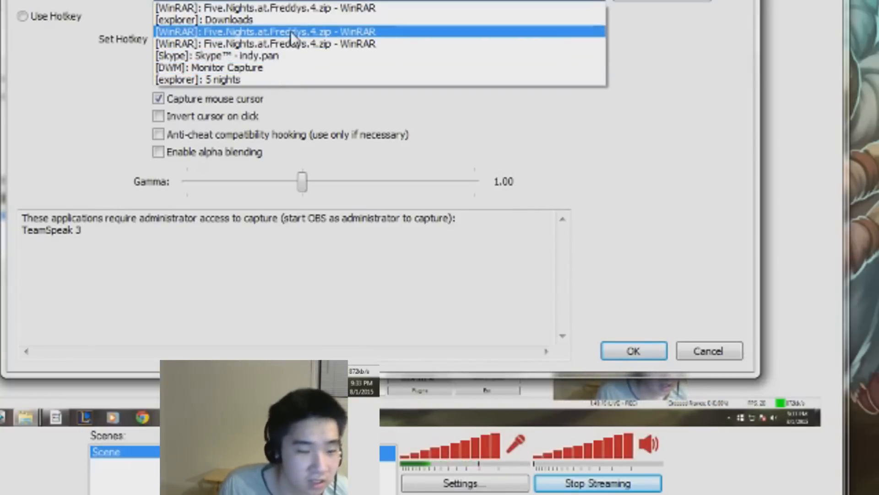
pyautogui.click(224, 19)
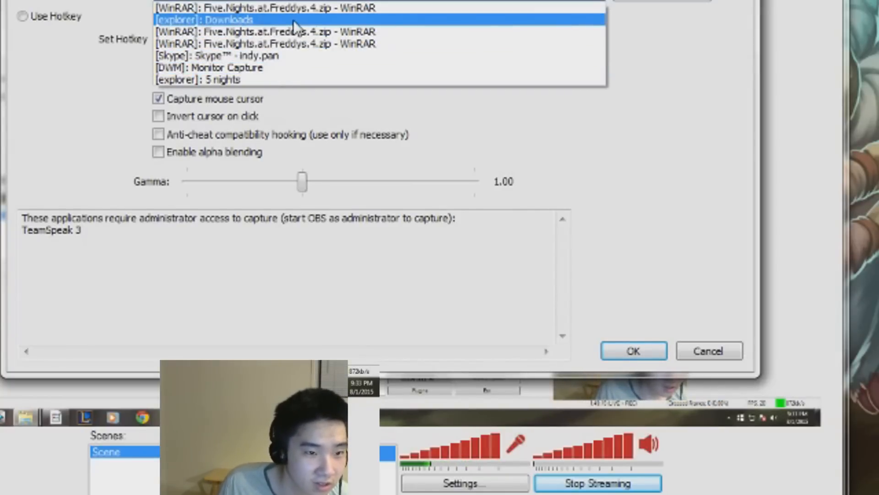
pyautogui.click(225, 19)
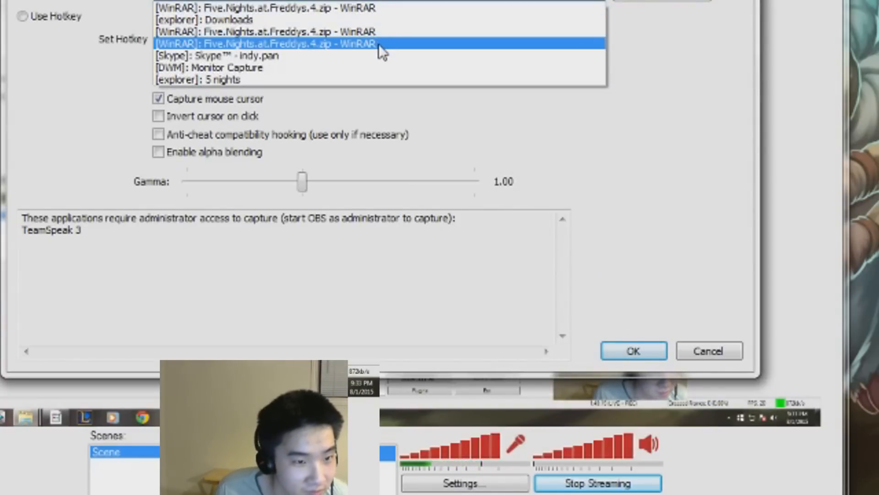
pyautogui.click(633, 351)
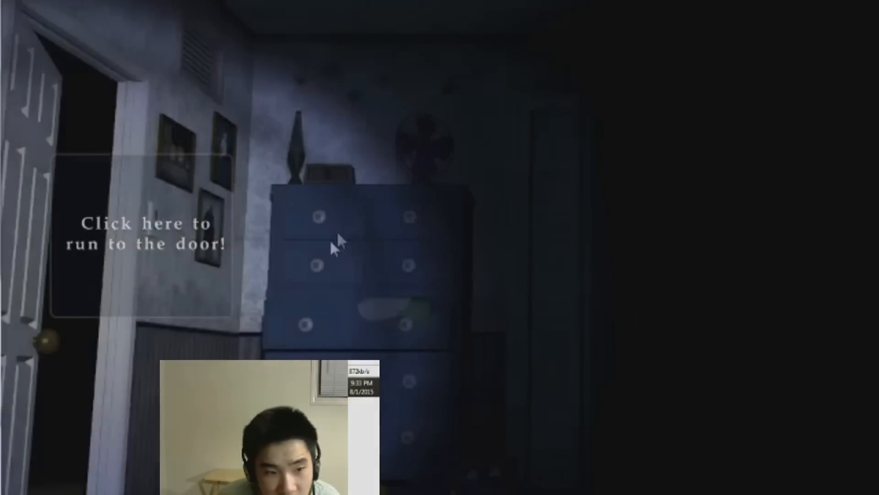
# - Look around the bedroom past the closet, then turn to face the dark bed
pyautogui.click(146, 234)
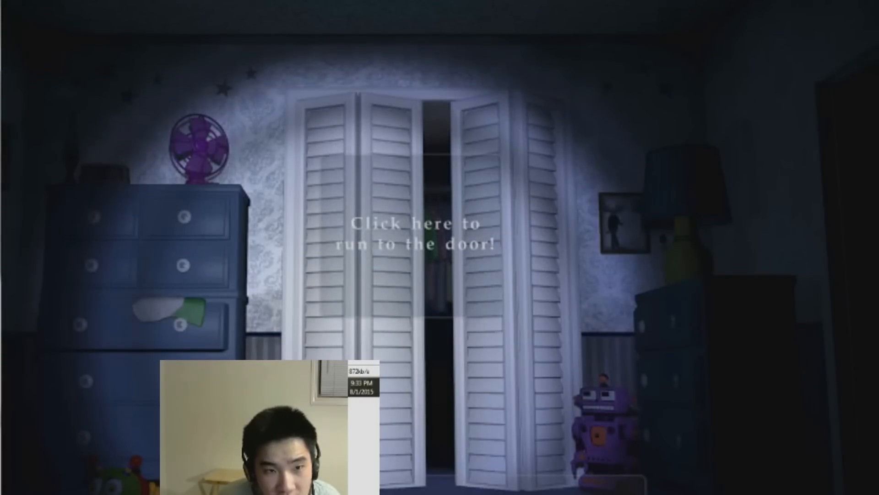
pyautogui.click(413, 232)
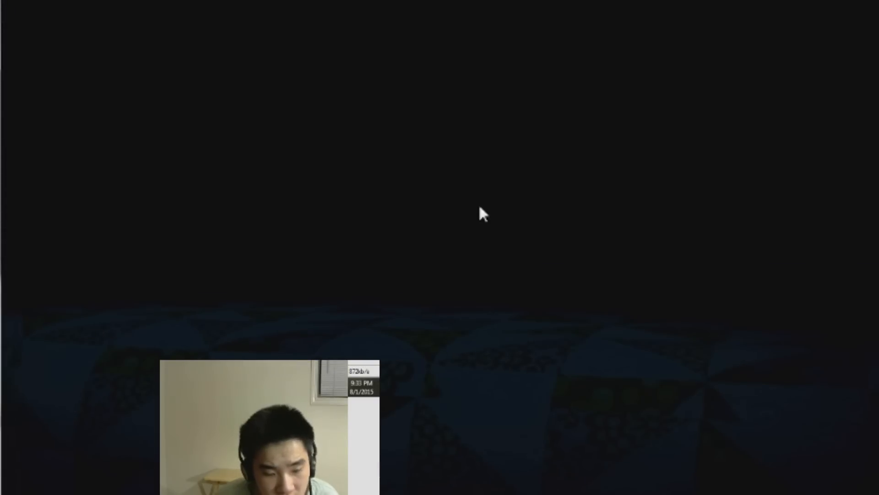